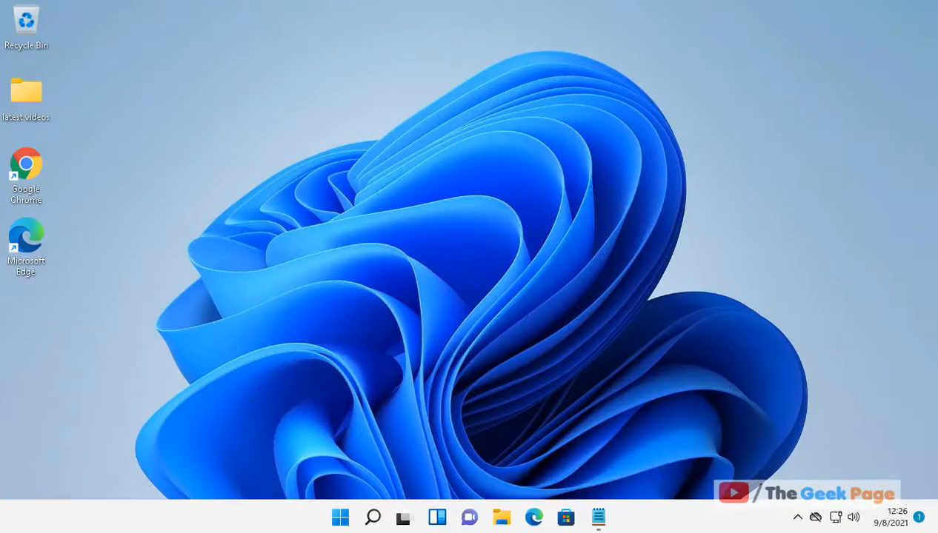
Search Windows Start for 'registry editor' so Registry Editor is the best match
left_click(372, 517)
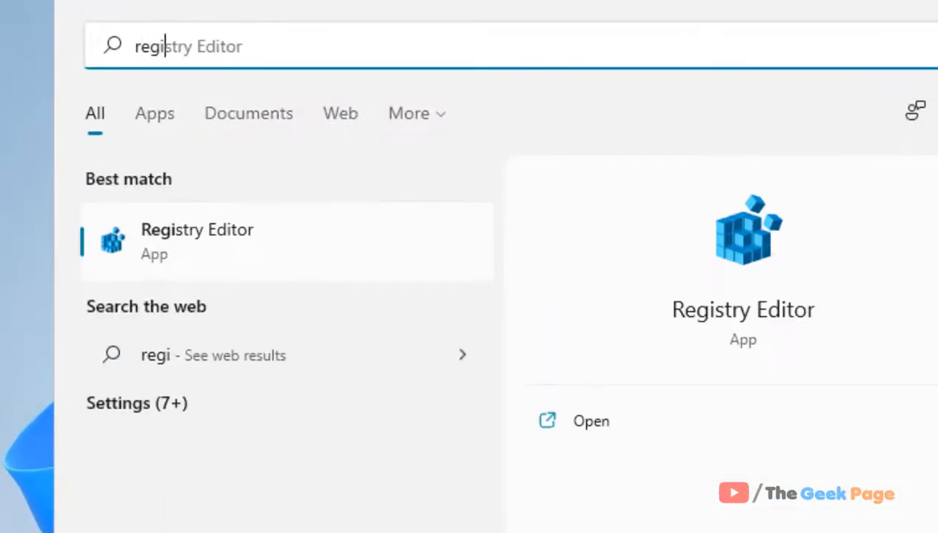
type("registry editor")
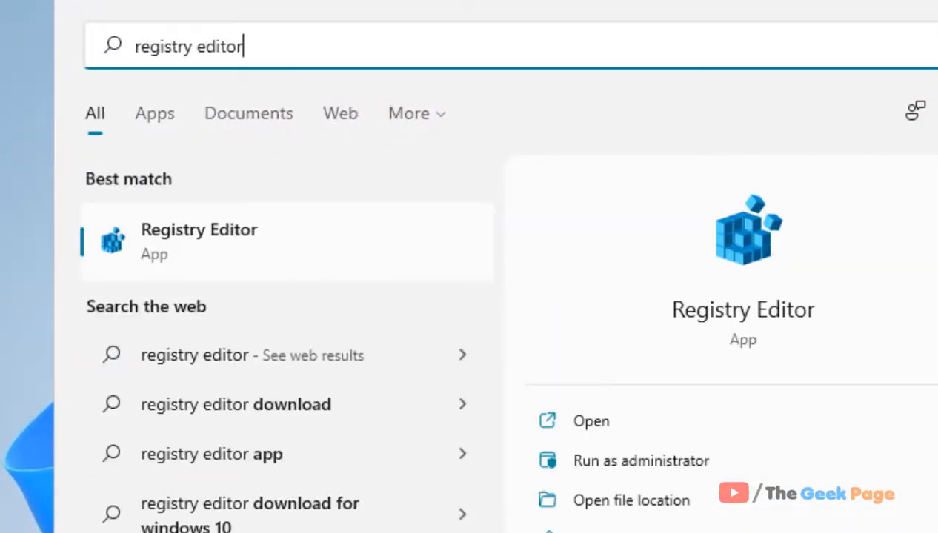
mouse_move(178, 255)
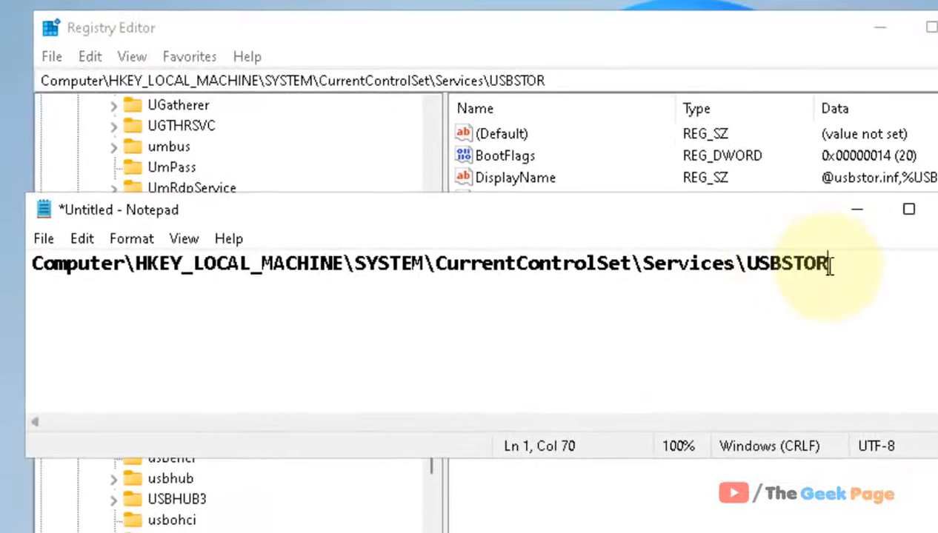
Navigate Registry Editor to HKEY_LOCAL_MACHINE\SYSTEM\CurrentControlSet\Services\USBSTOR using the noted path
key("ctrl+a")
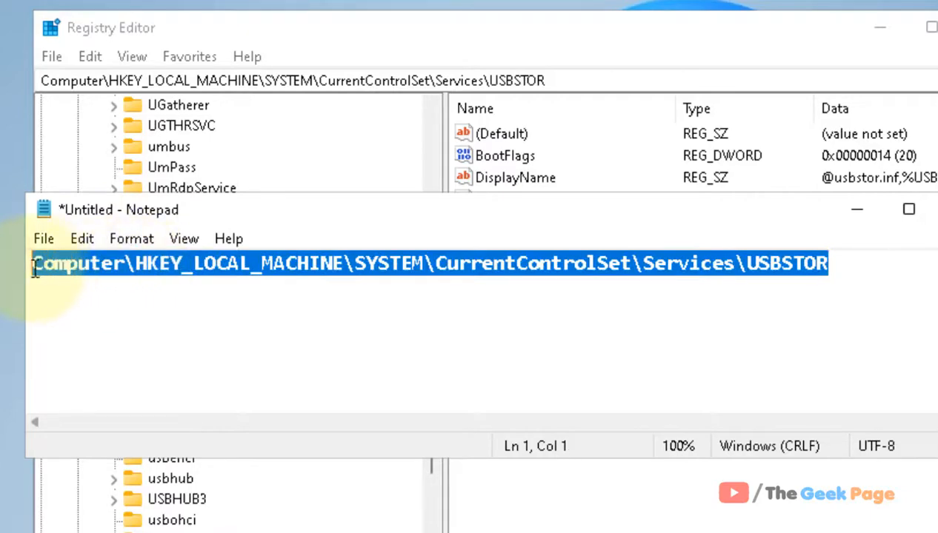
left_click(208, 264)
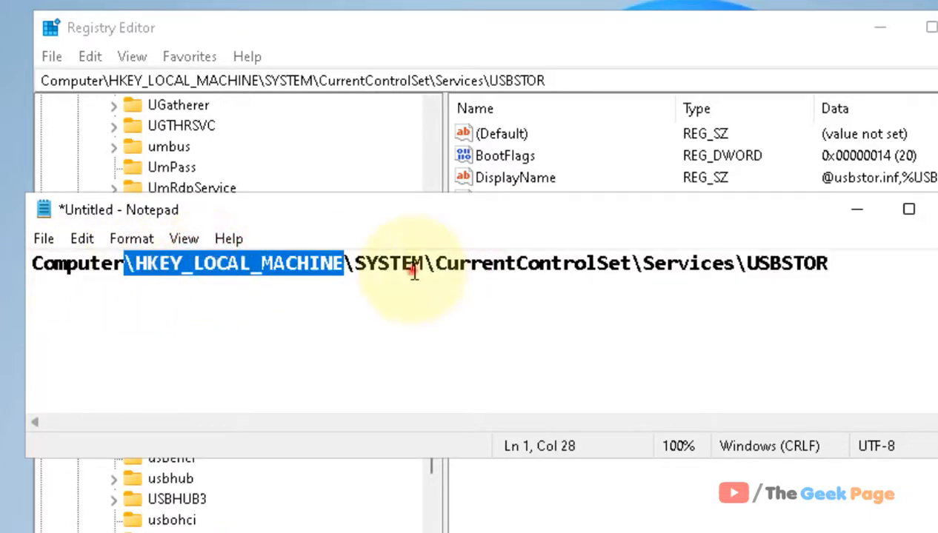
double_click(684, 264)
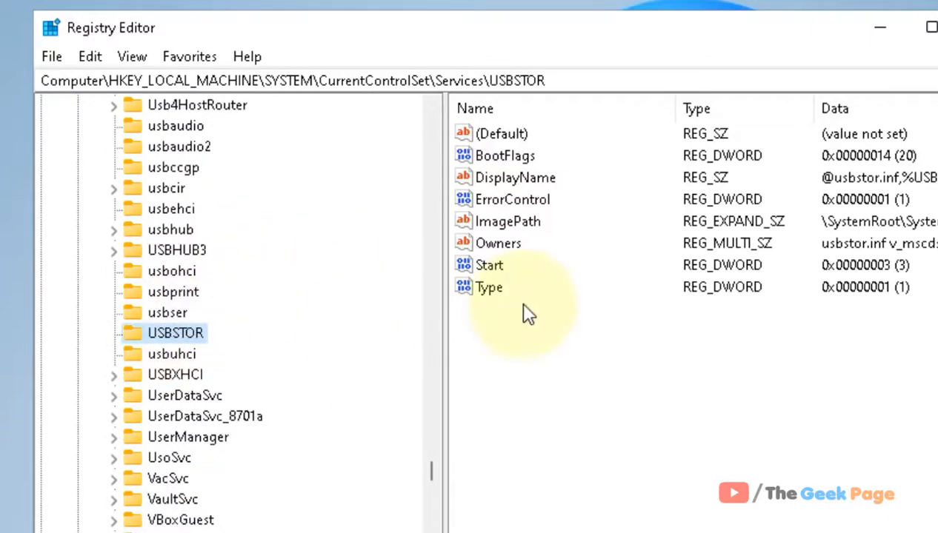
Change the USBSTOR Start DWORD value data to 4 and confirm
left_click(489, 265)
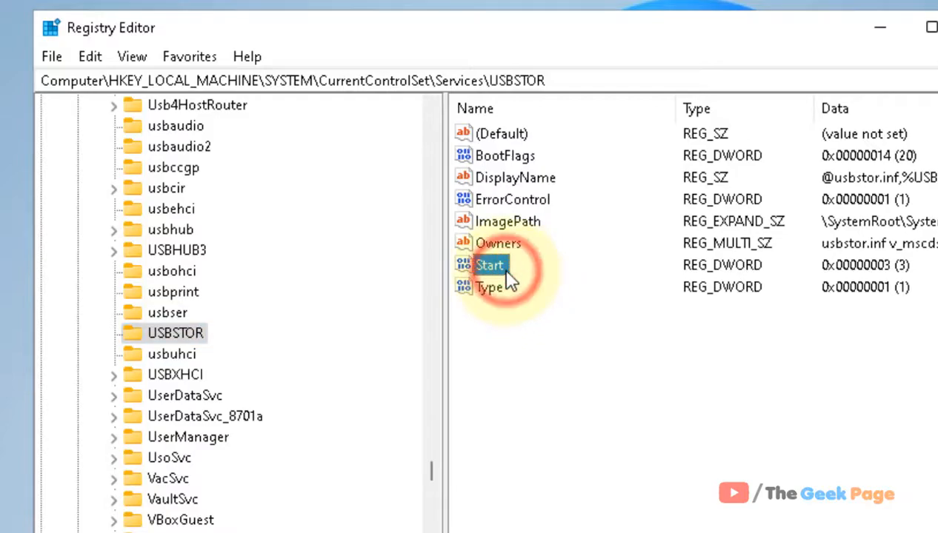
double_click(489, 264)
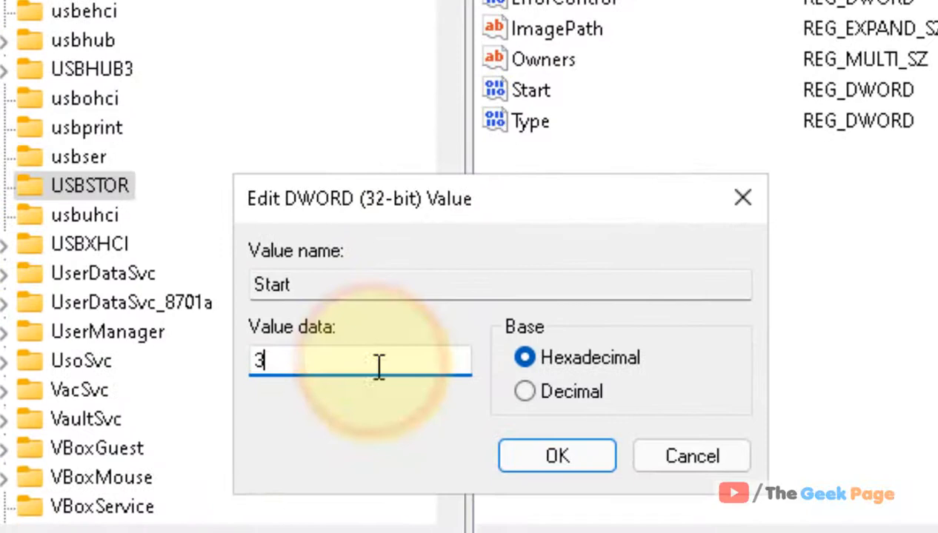
type("4")
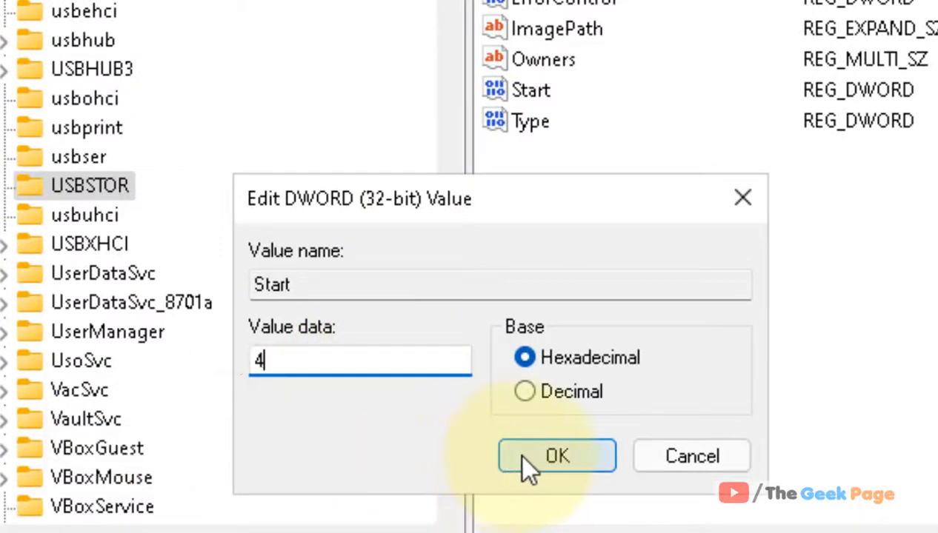
left_click(557, 456)
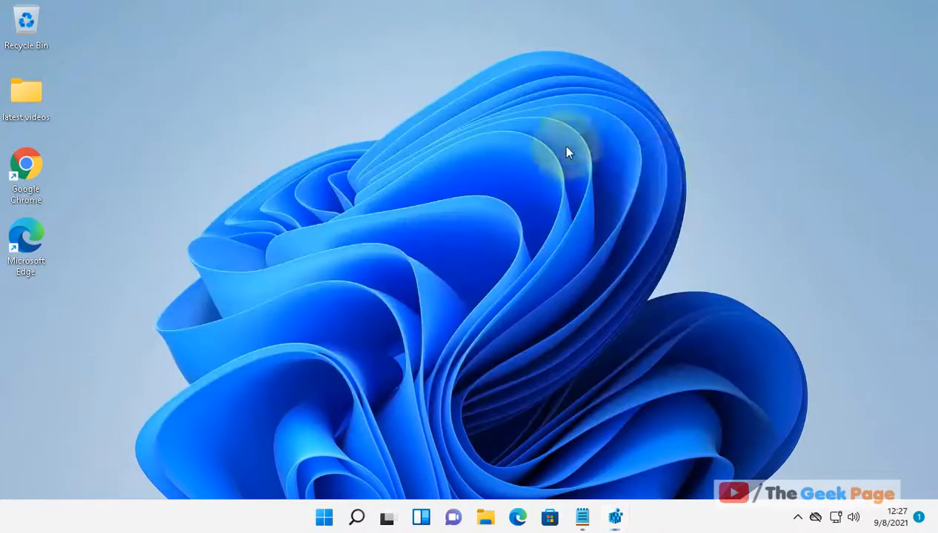
mouse_move(569, 151)
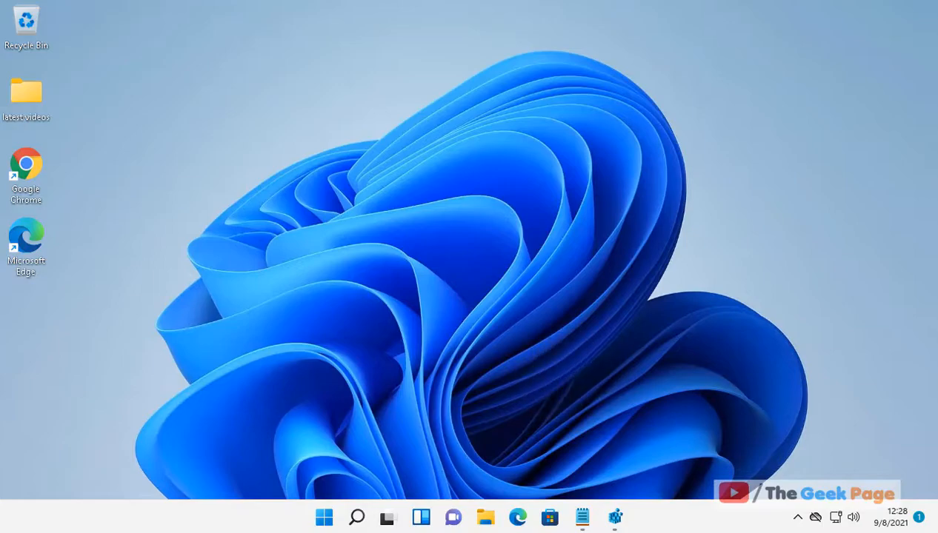
Search Windows Start for 'gpedit.msc' to launch Local Group Policy Editor
type("gped")
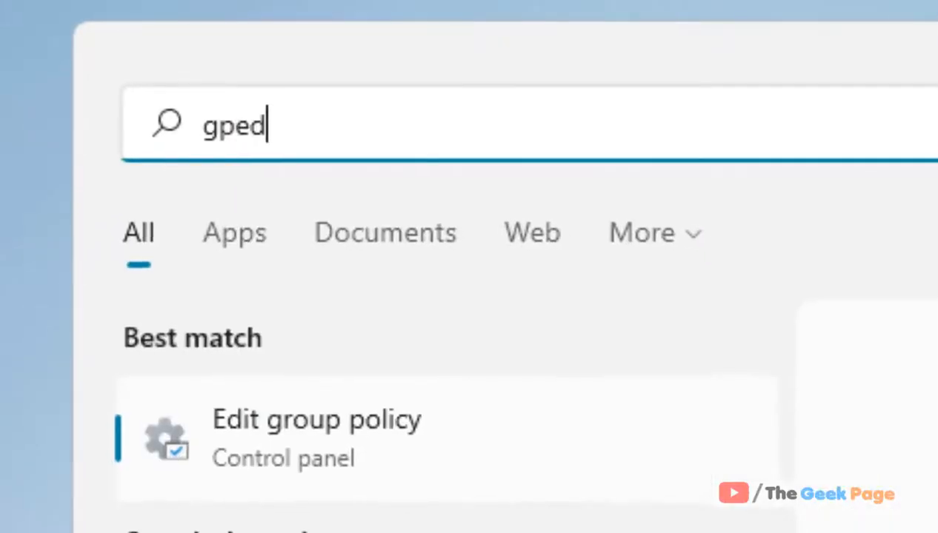
type("it.msc")
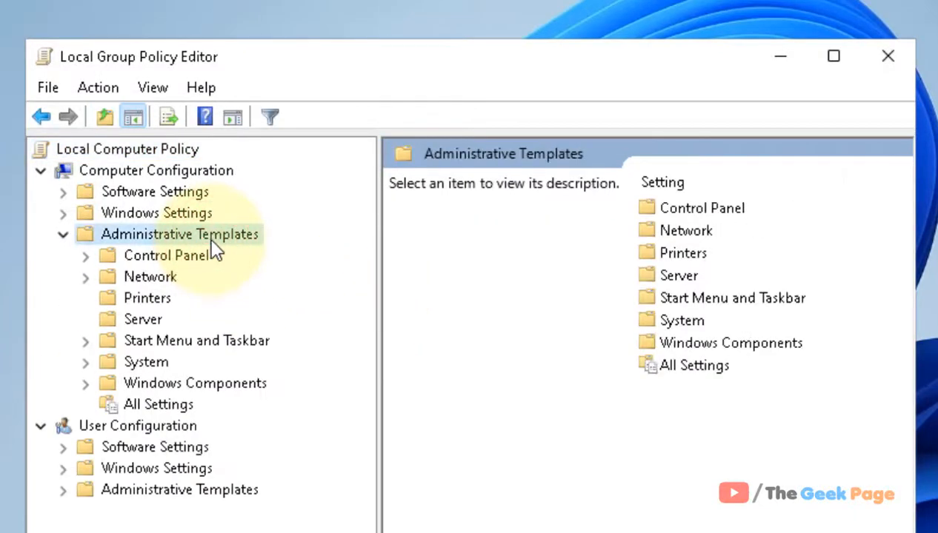
Browse to Computer Configuration > Administrative Templates > System > Removable Storage Access
left_click(157, 171)
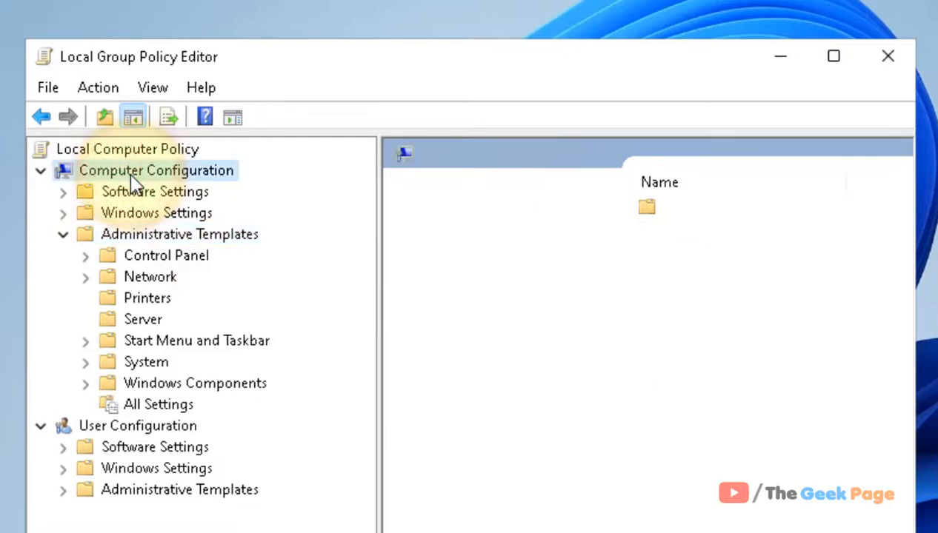
left_click(179, 234)
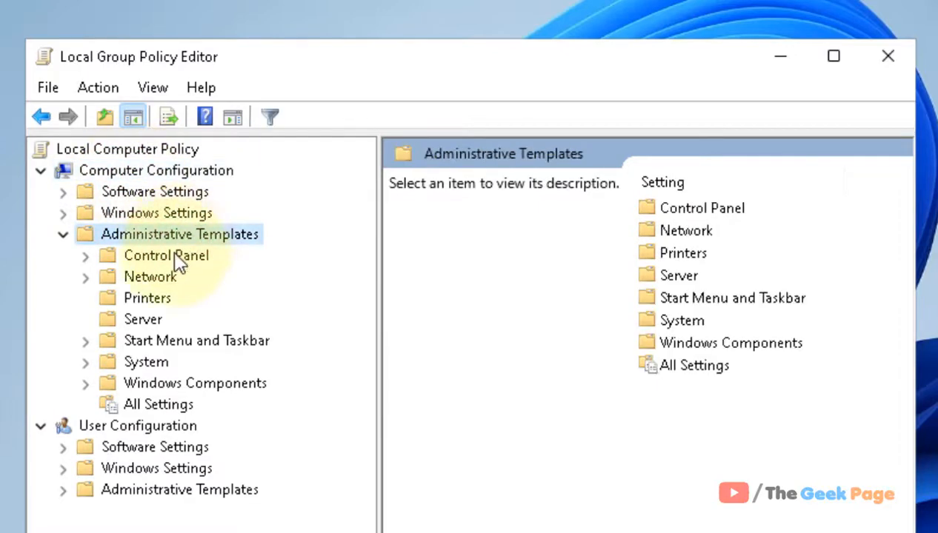
left_click(146, 361)
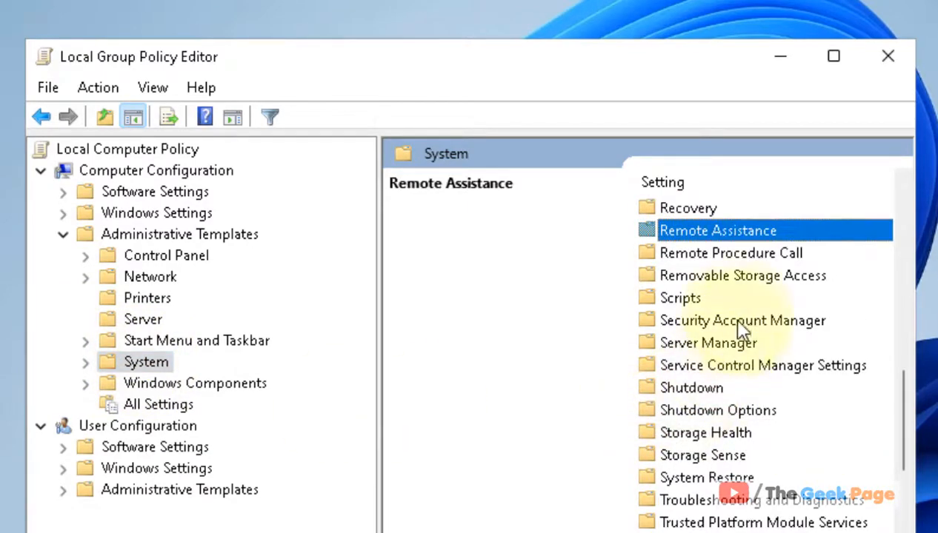
left_click(741, 274)
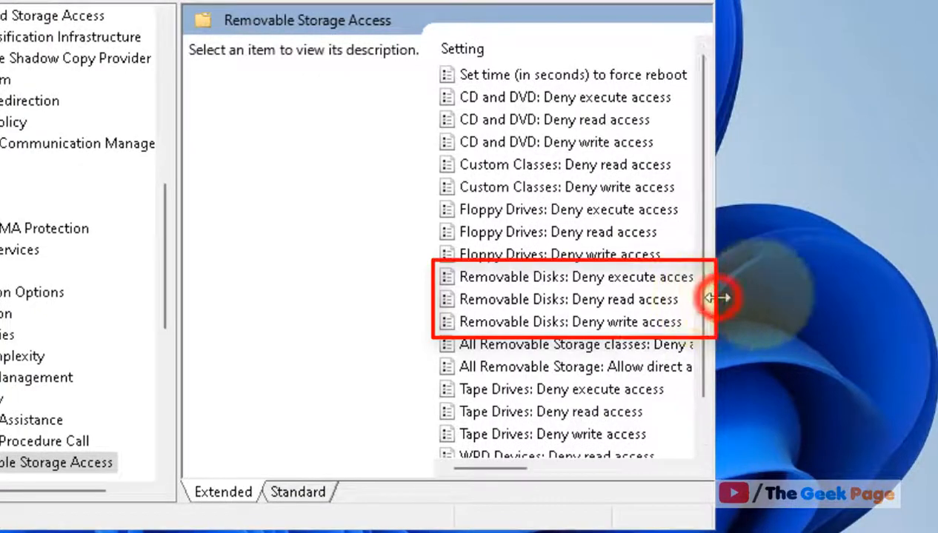
left_click(581, 277)
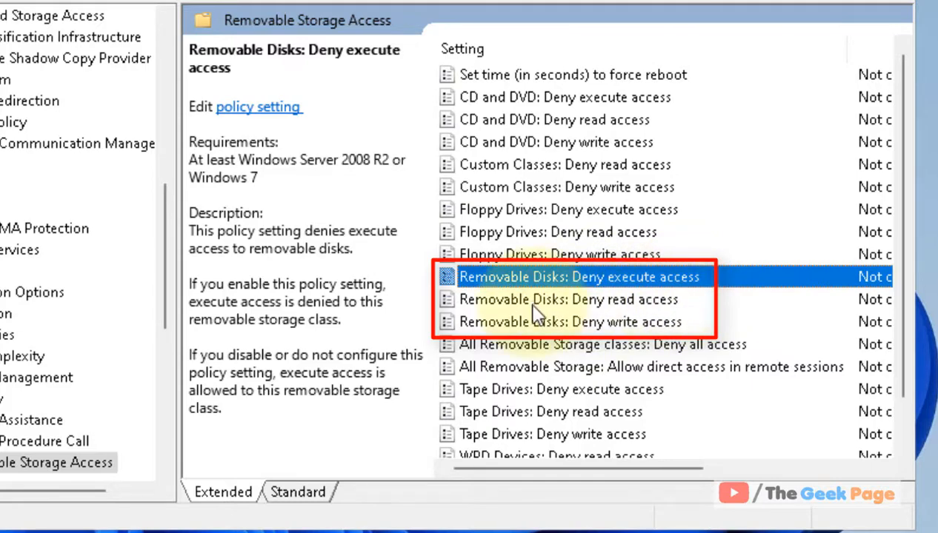
left_click(569, 299)
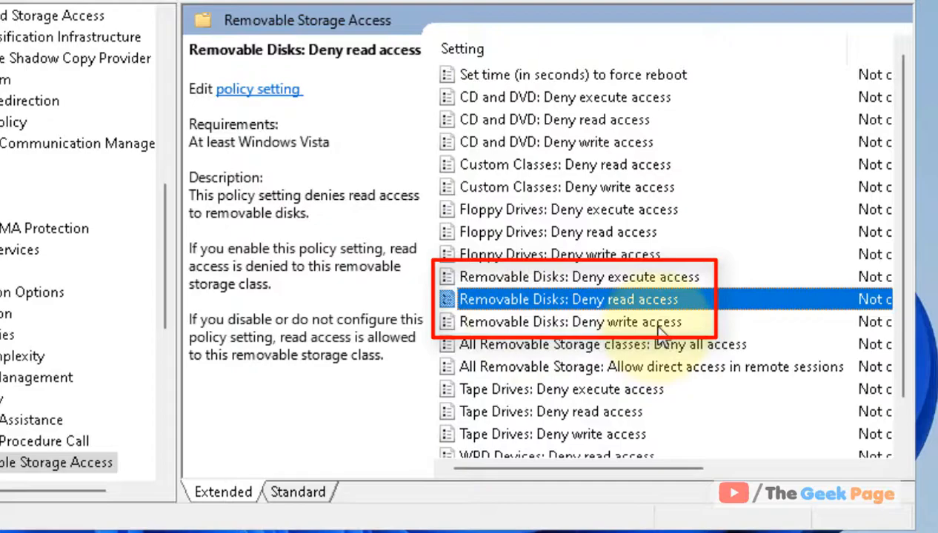
left_click(580, 277)
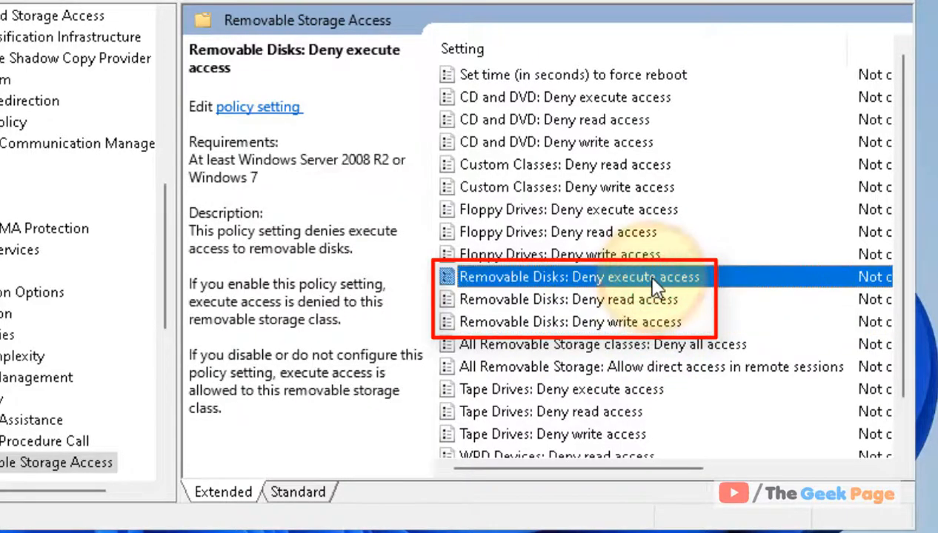
Enable the Removable Disks: Deny execute access policy and confirm
double_click(581, 277)
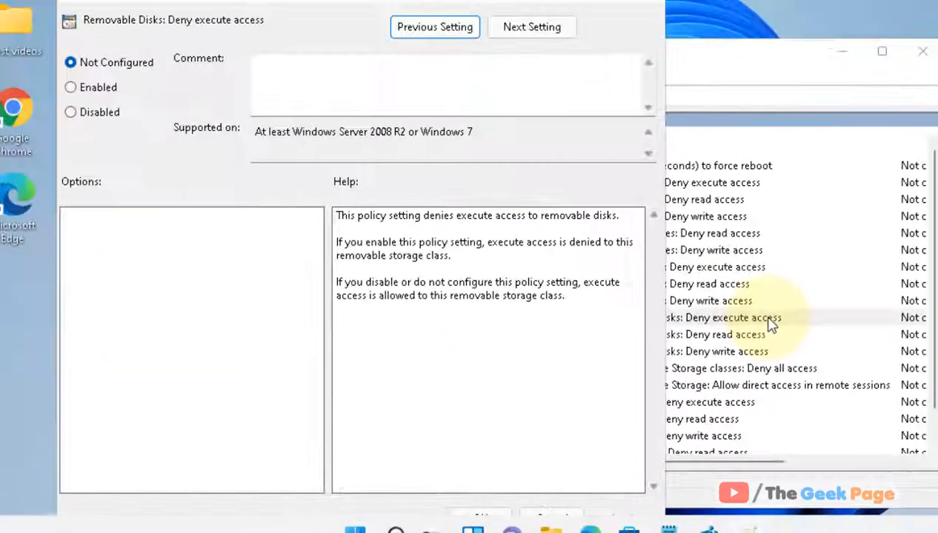
left_click(71, 85)
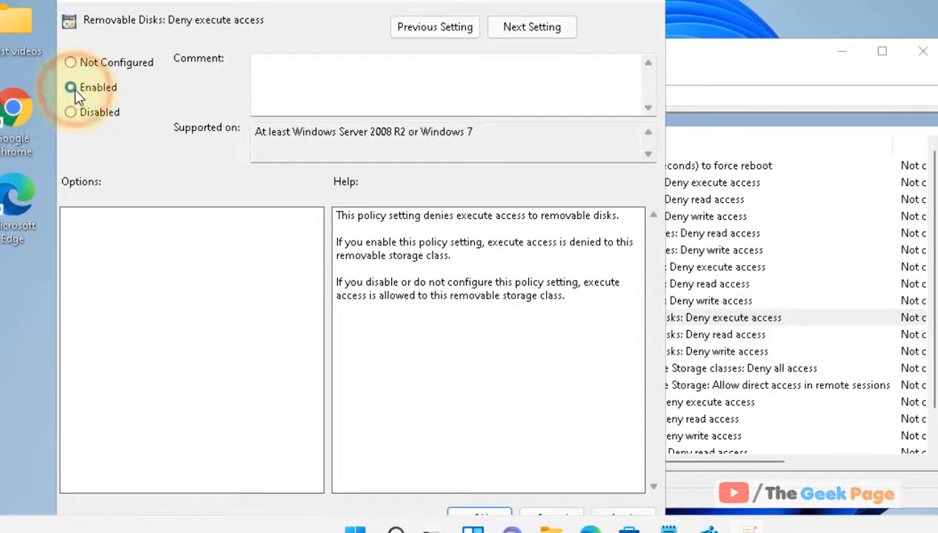
left_click(71, 86)
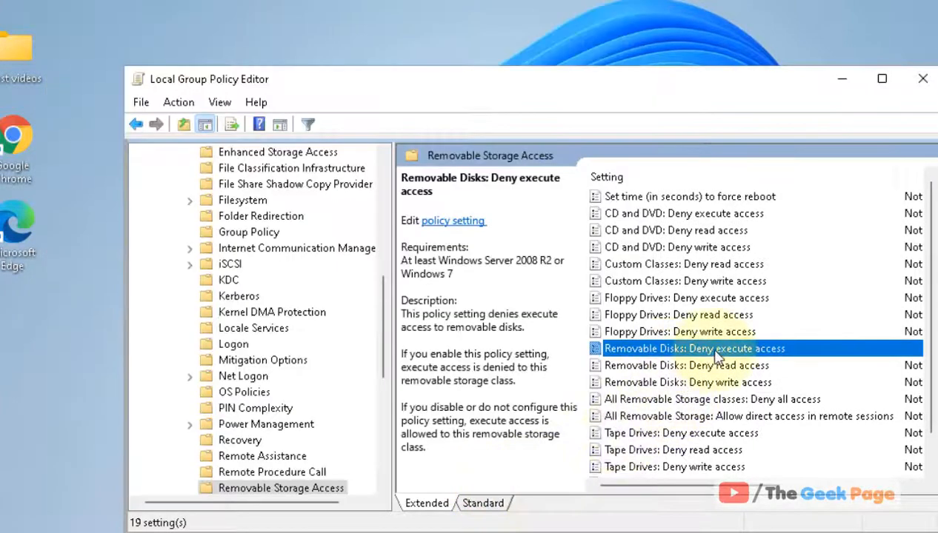
mouse_move(770, 363)
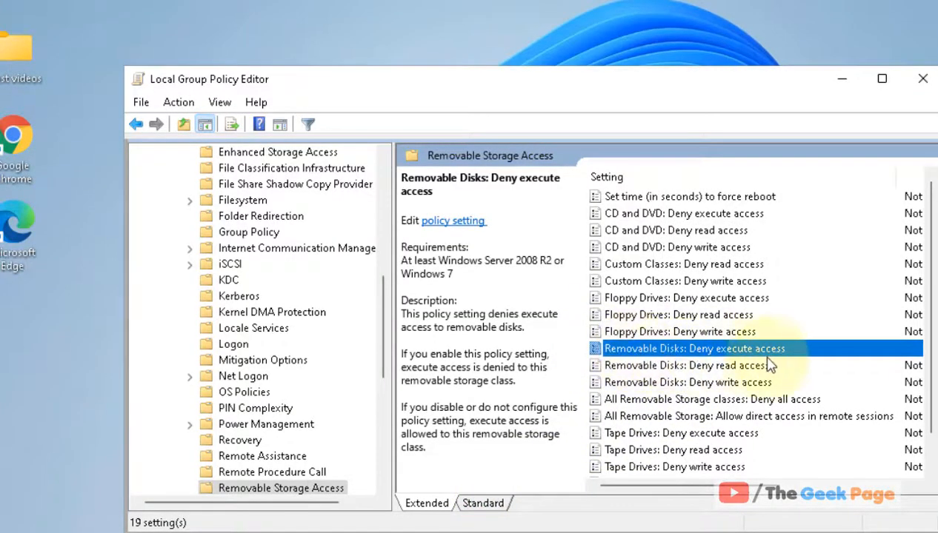
Enable the Removable Disks: Deny read access policy and confirm
double_click(677, 364)
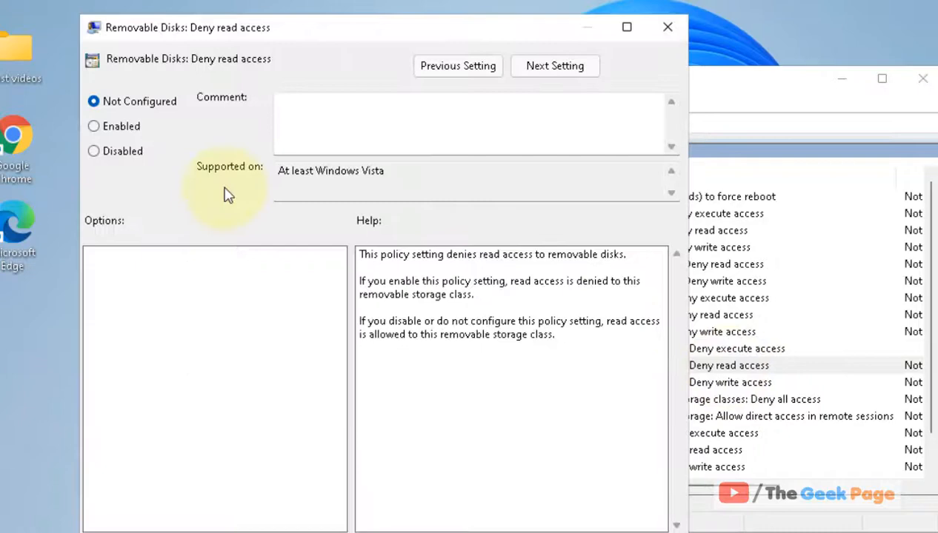
left_click(93, 126)
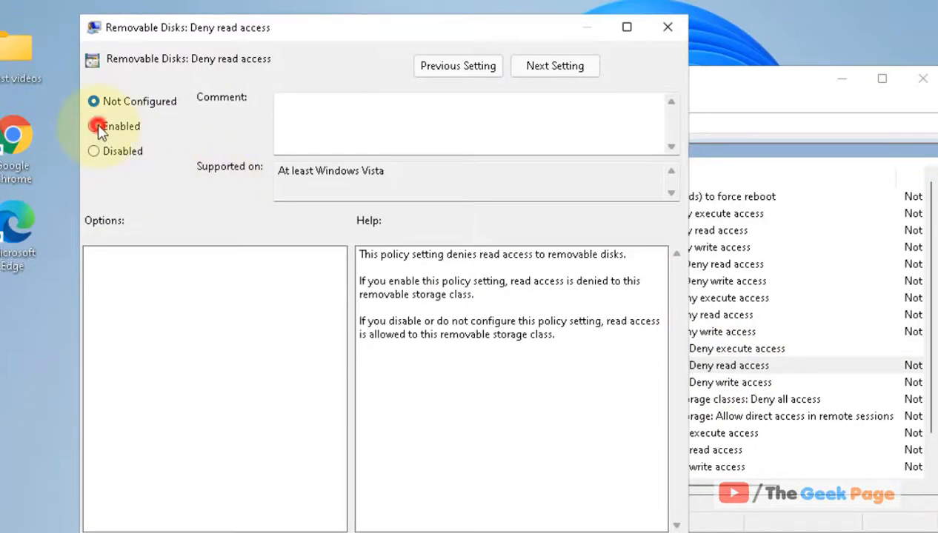
left_click(95, 126)
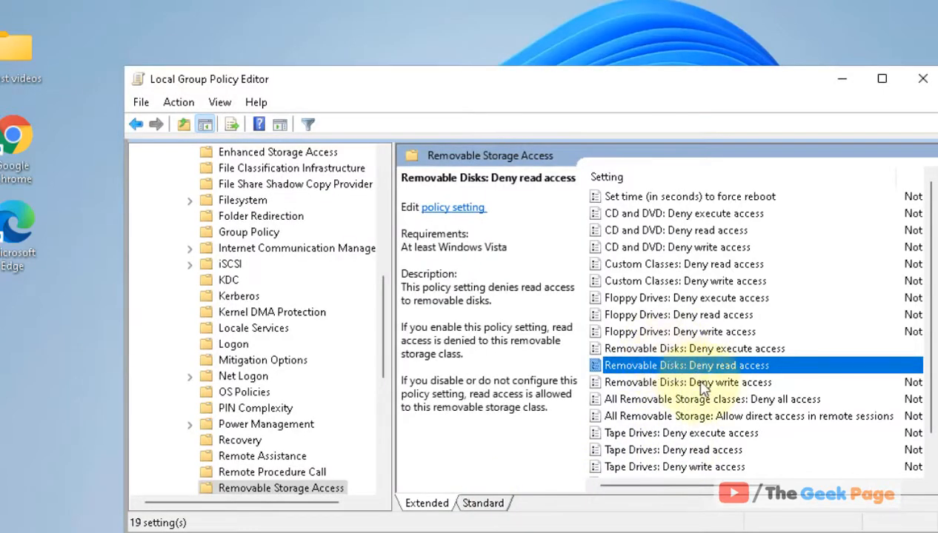
Enable the Removable Disks: Deny write access policy and confirm
double_click(689, 382)
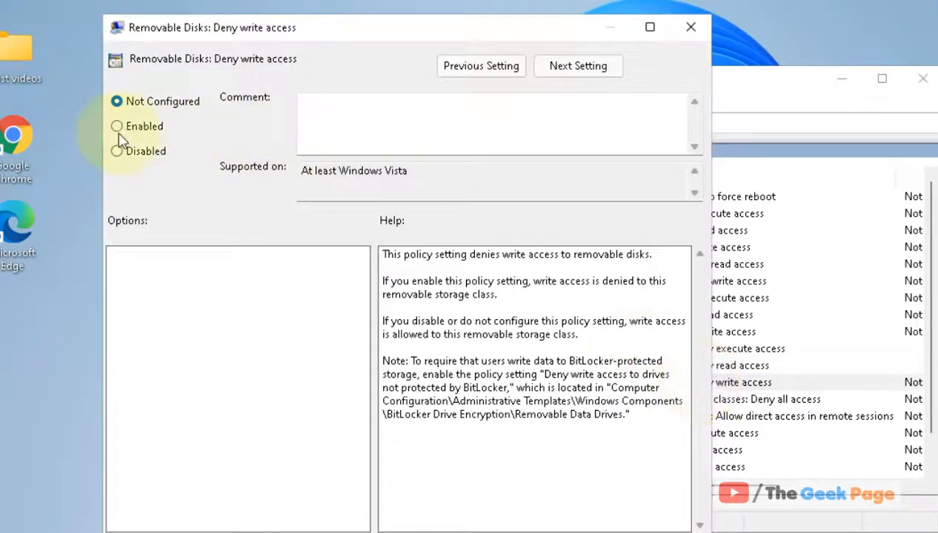
left_click(116, 125)
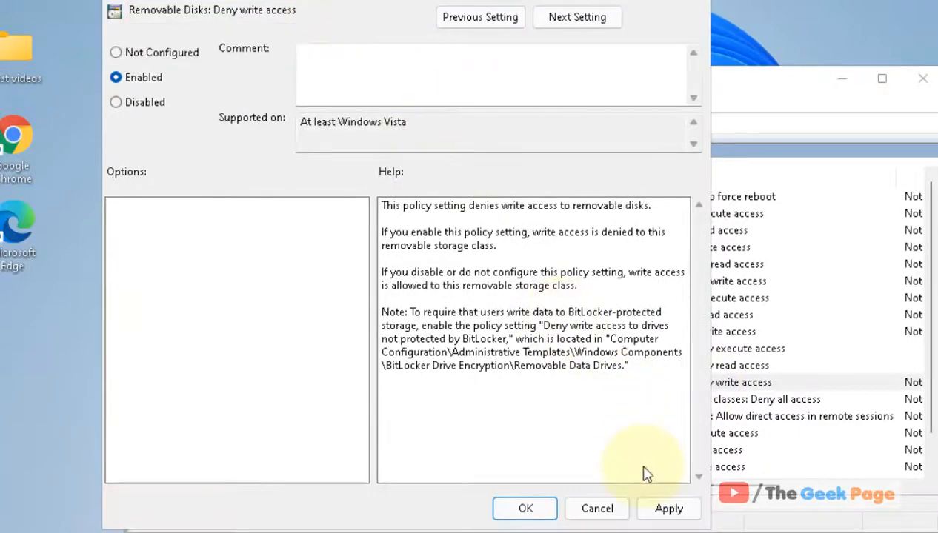
left_click(524, 508)
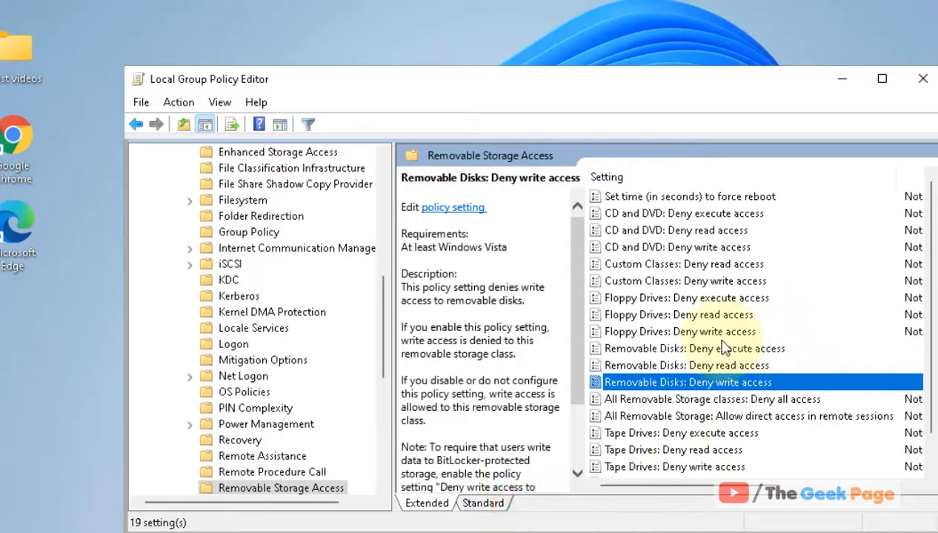